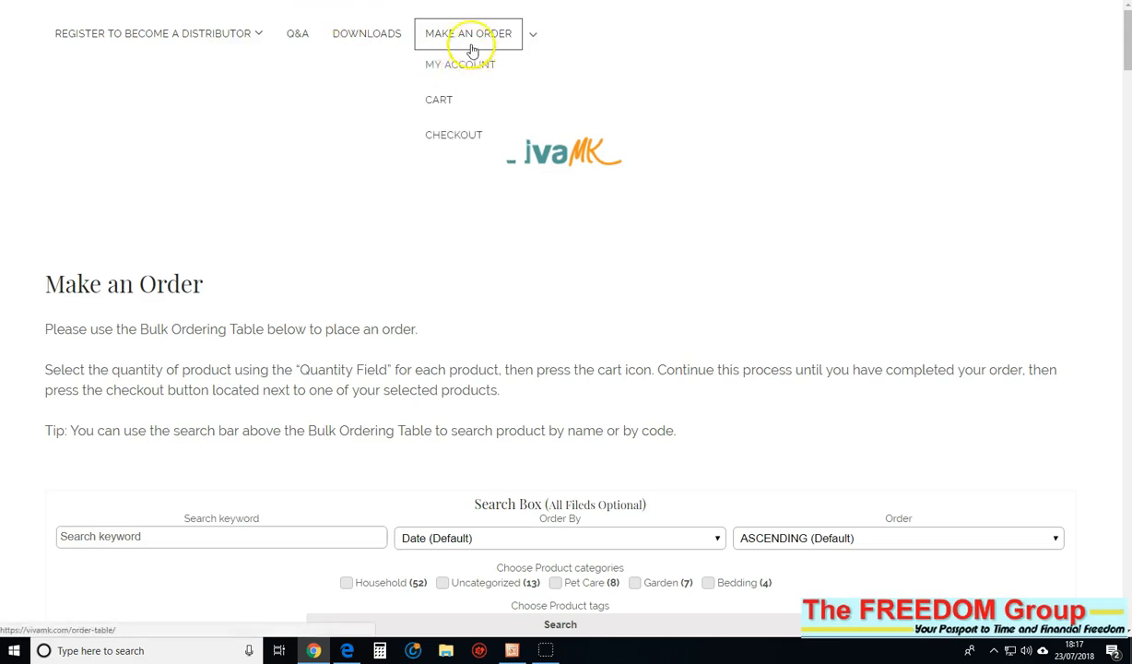
Step: Go to the Make an Order page and scroll down to the bulk ordering table
click(468, 33)
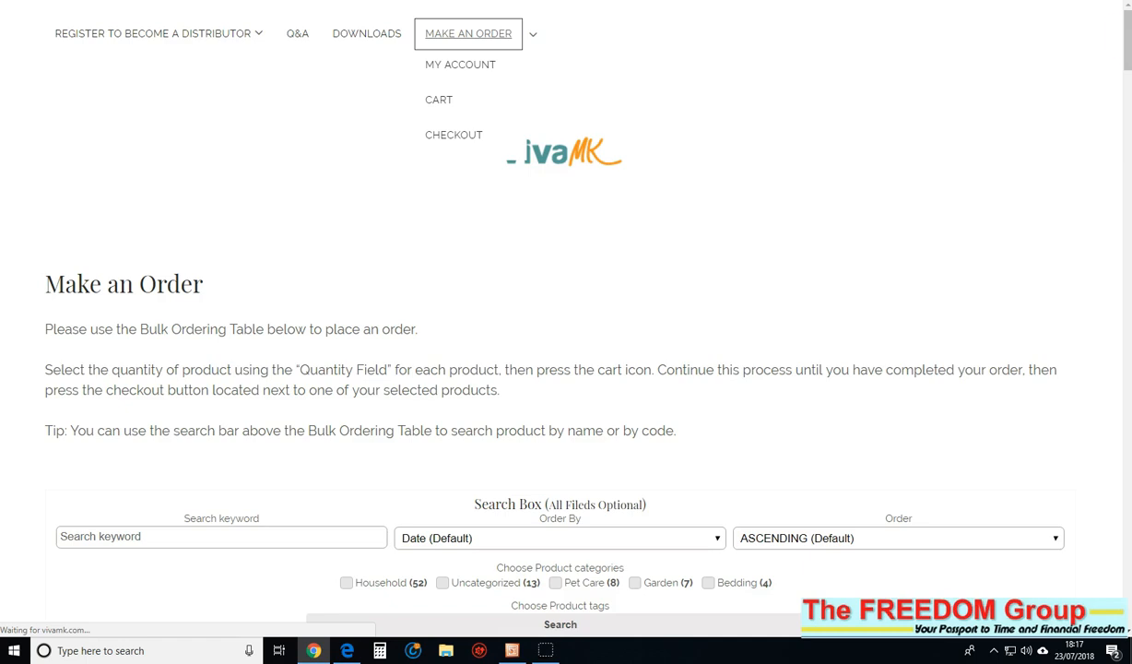
scroll(down, 3)
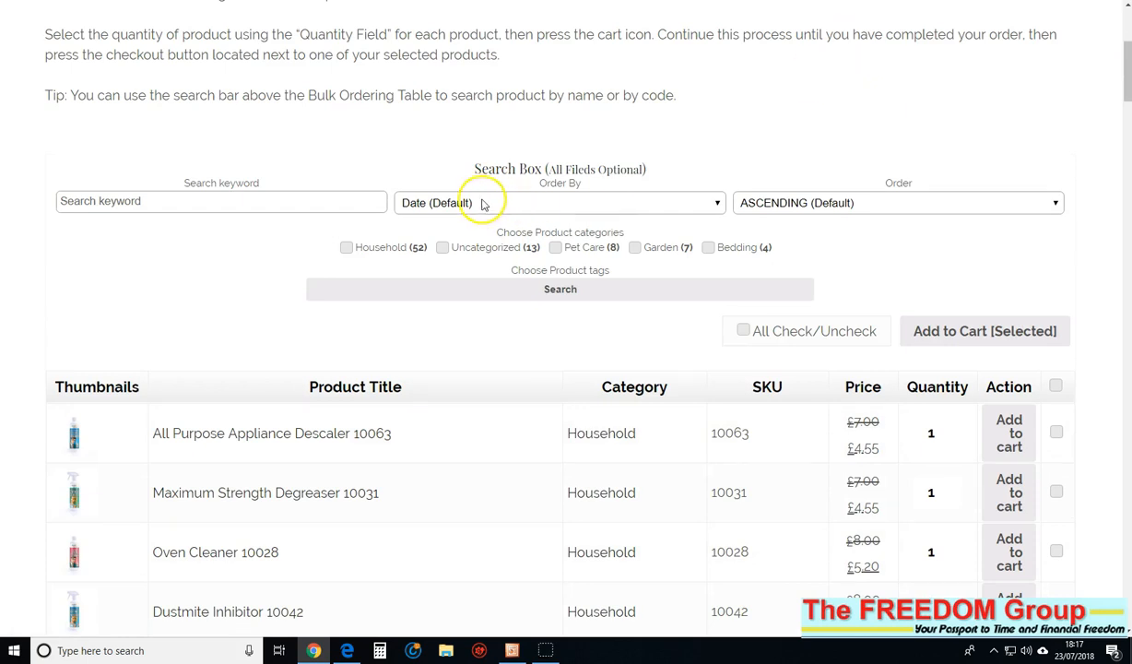
Step: Search SKUs 10002 and 10014, adding Wheelie Bin Cleaner and Sink Fresh to the cart
click(221, 201)
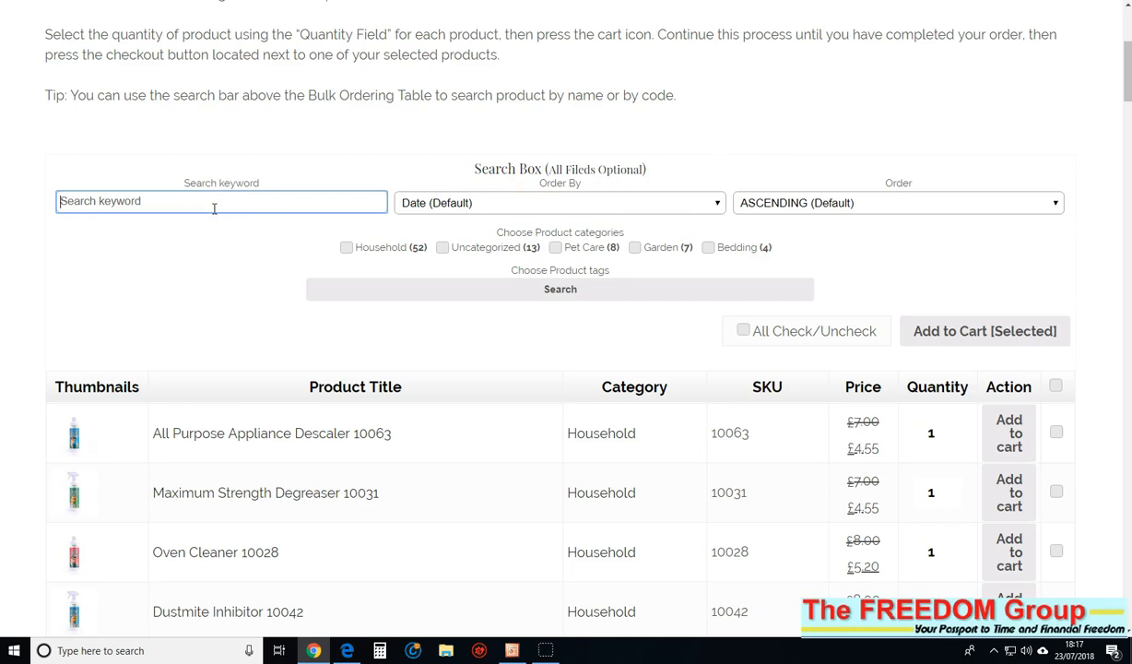
text(10002)
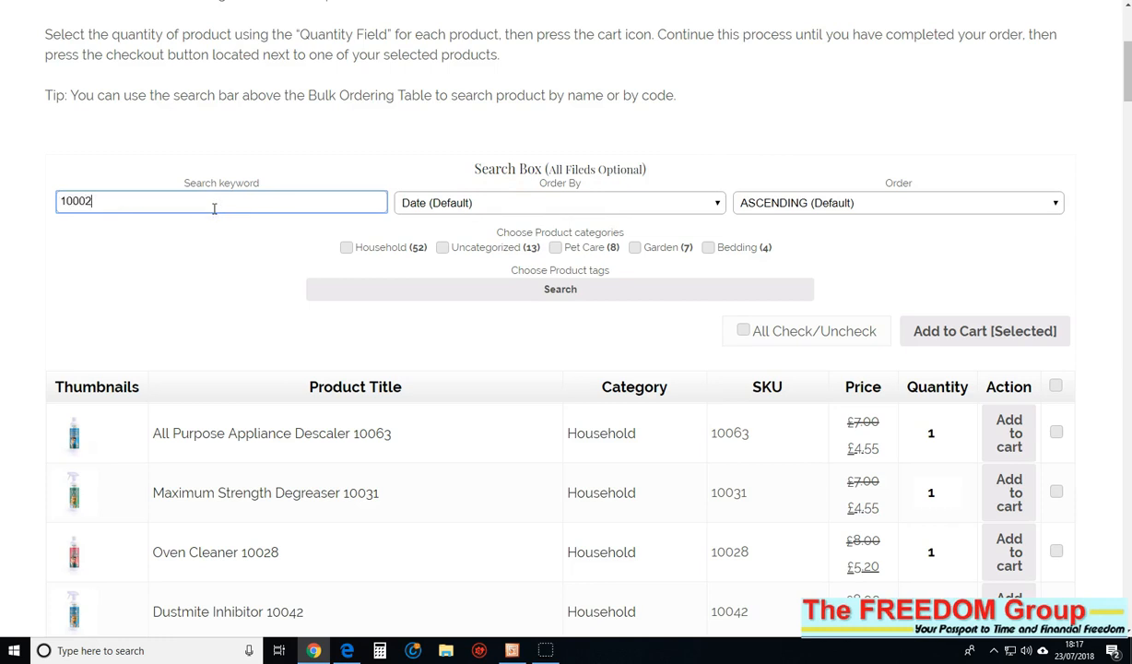
click(560, 288)
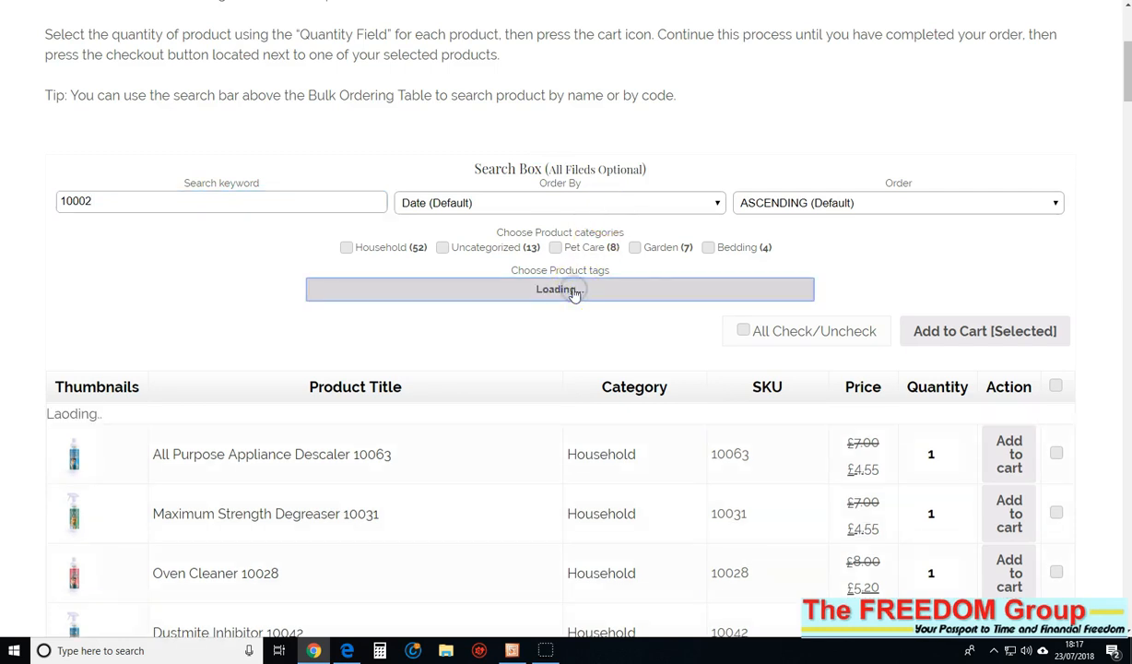
click(560, 288)
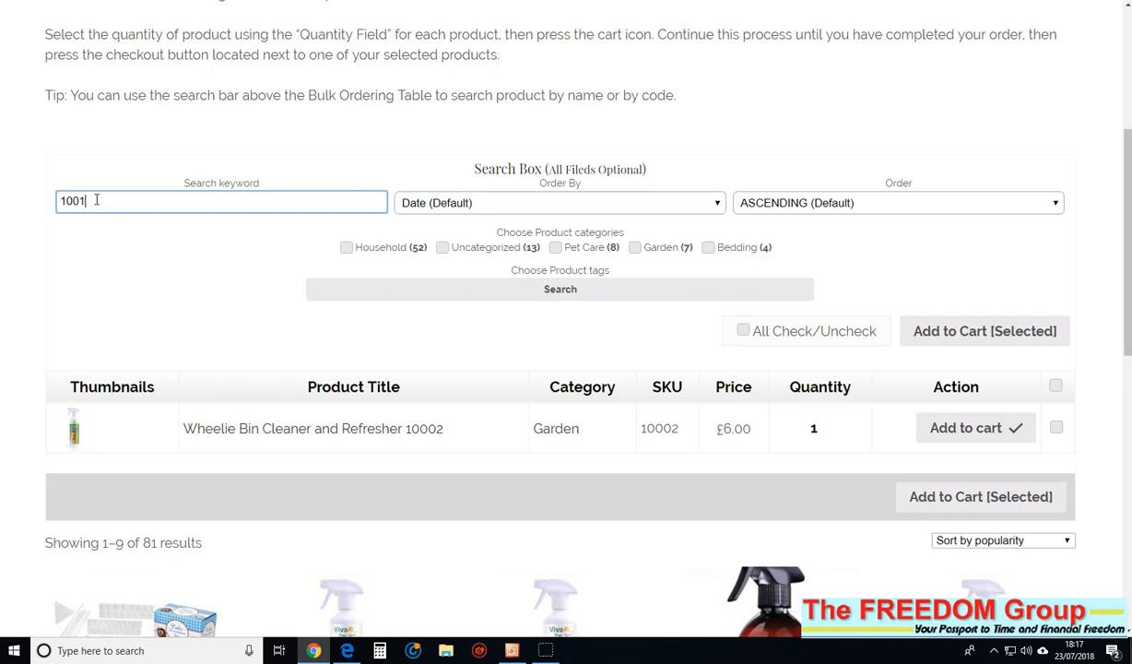
text(10014)
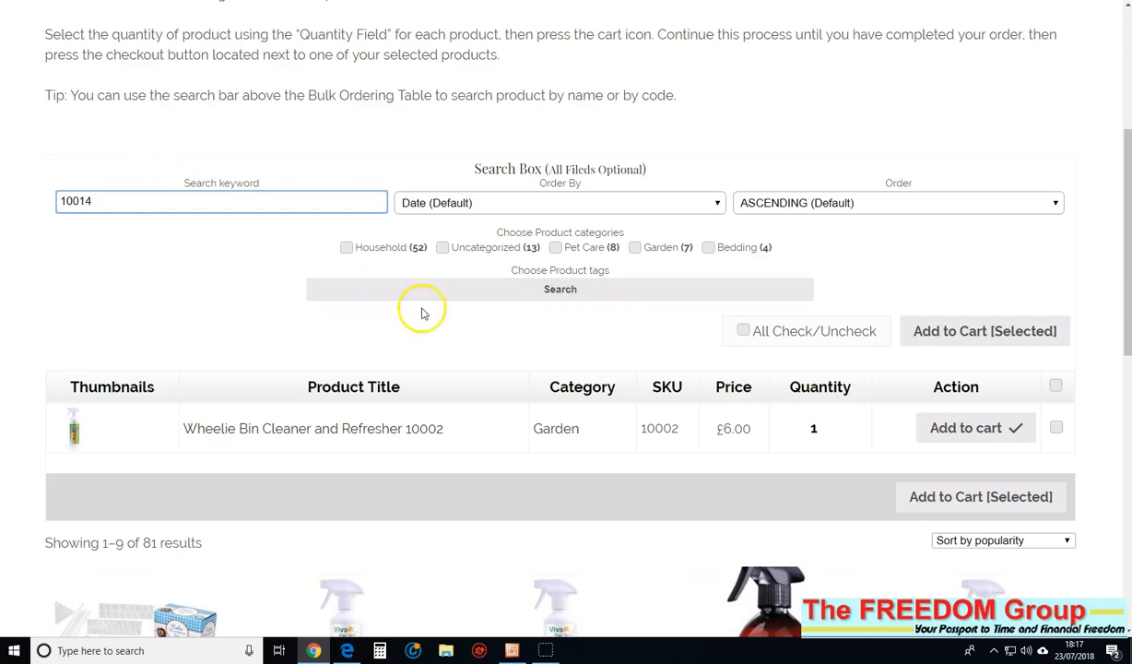
click(560, 288)
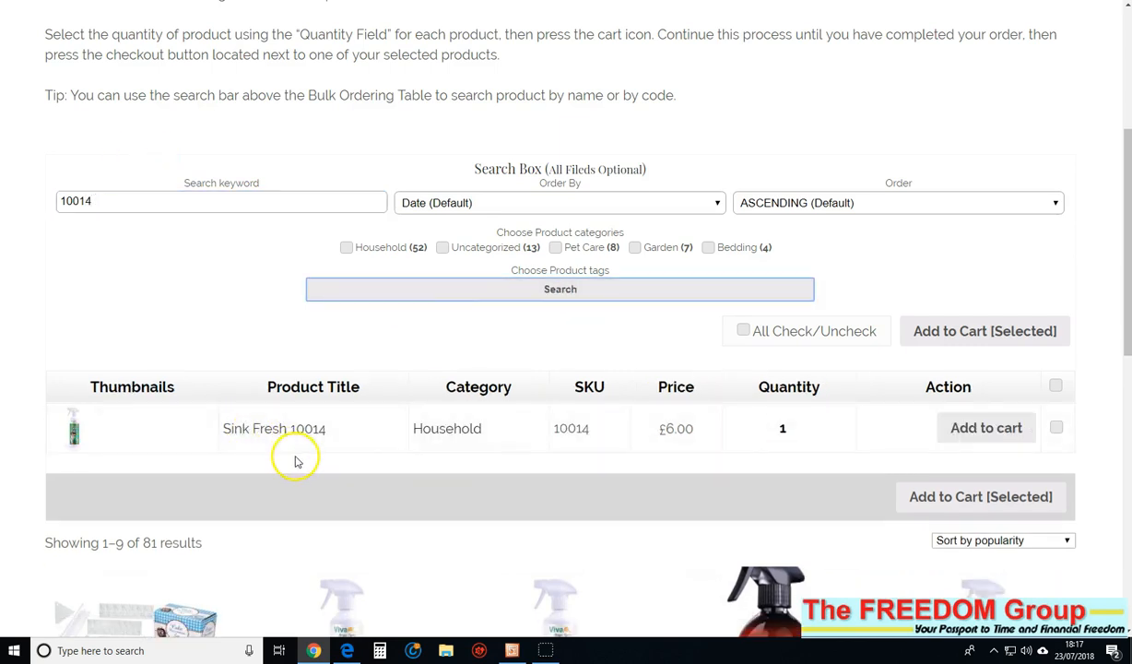
mouse_move(498, 435)
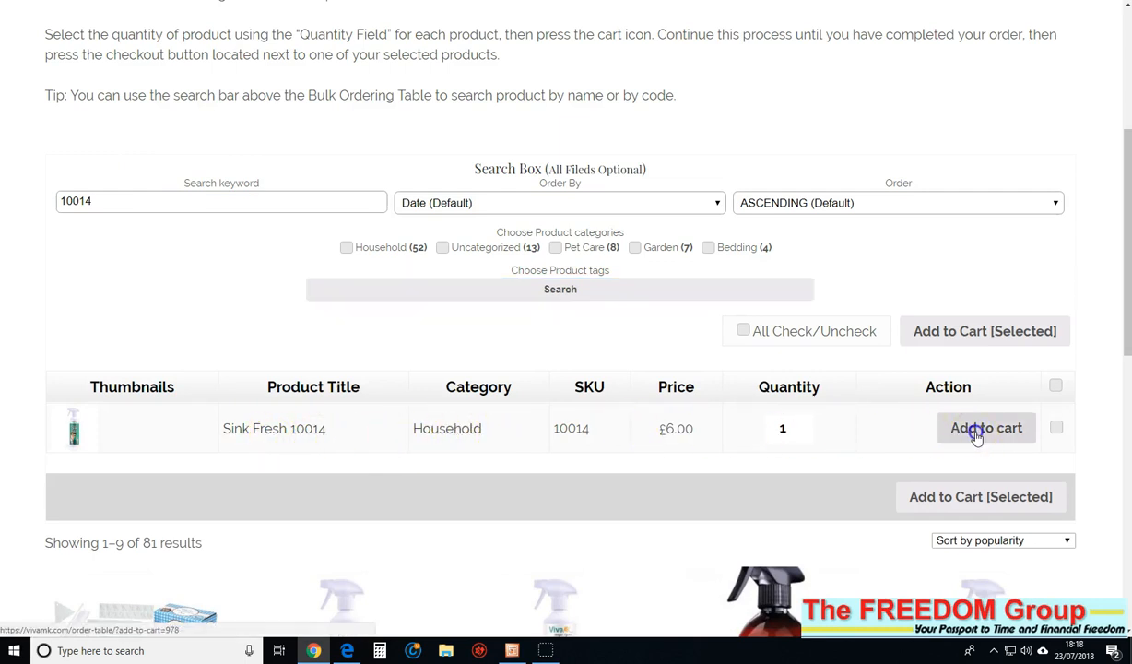
click(985, 428)
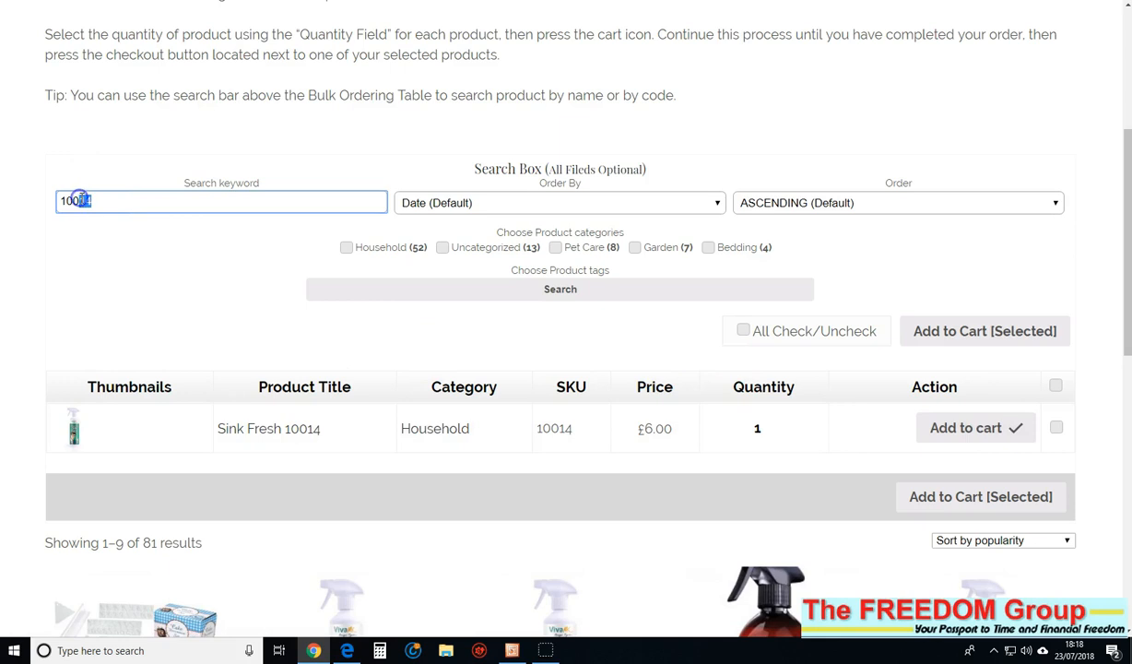
Step: Search SKU 10030 and add Mould and Mildew Remover to the cart
text(10030)
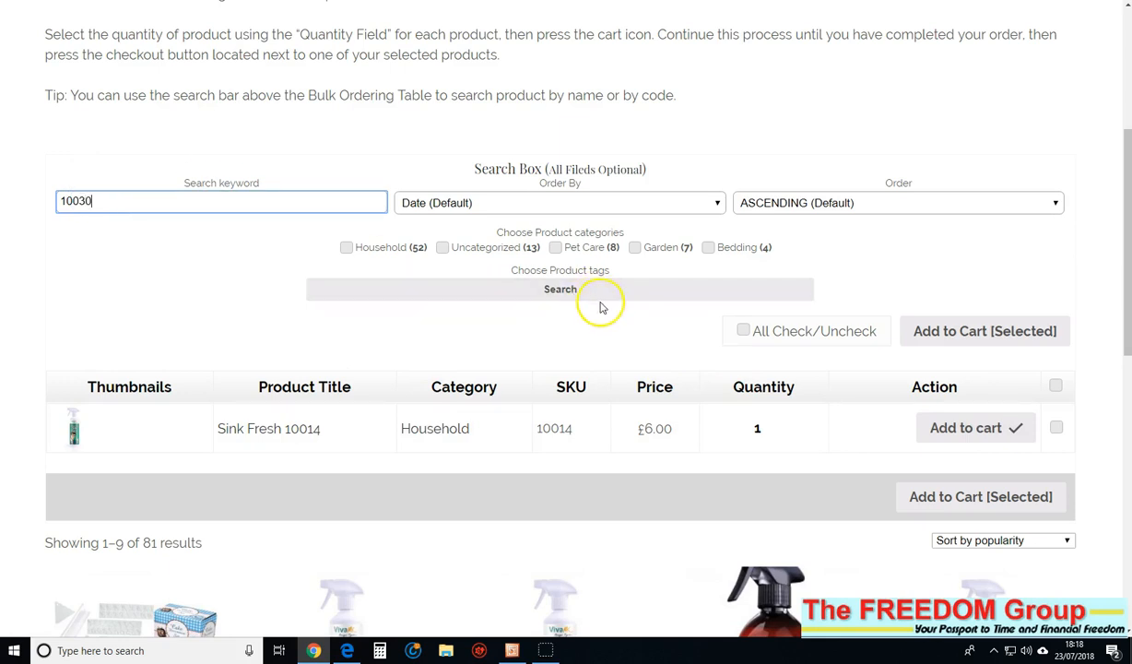
click(559, 288)
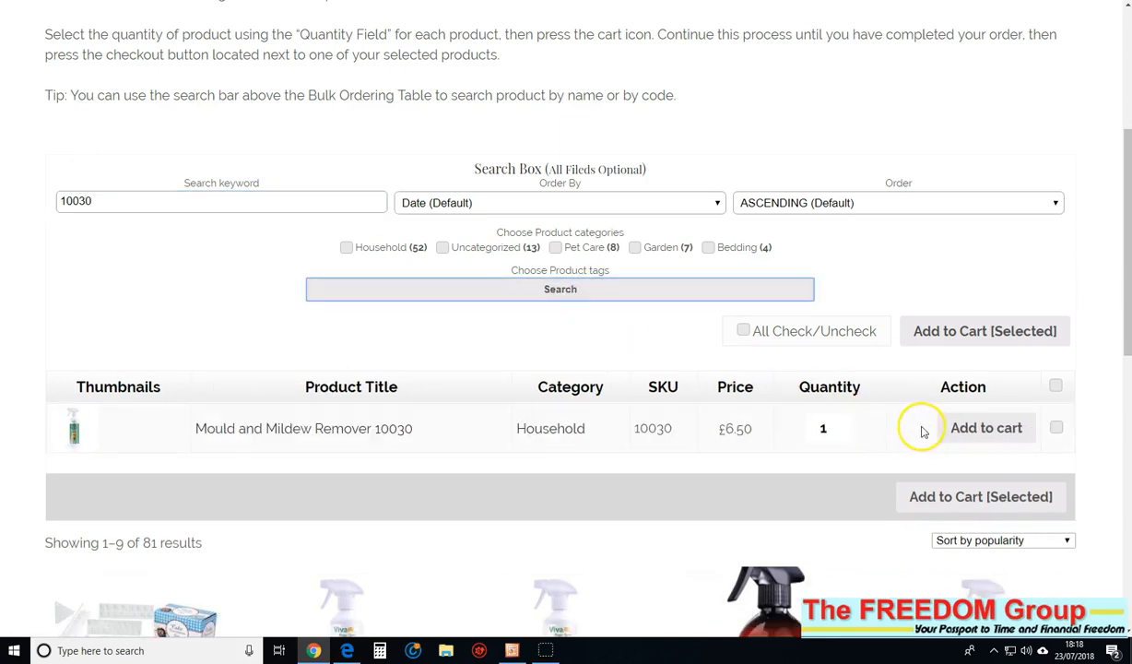
click(986, 426)
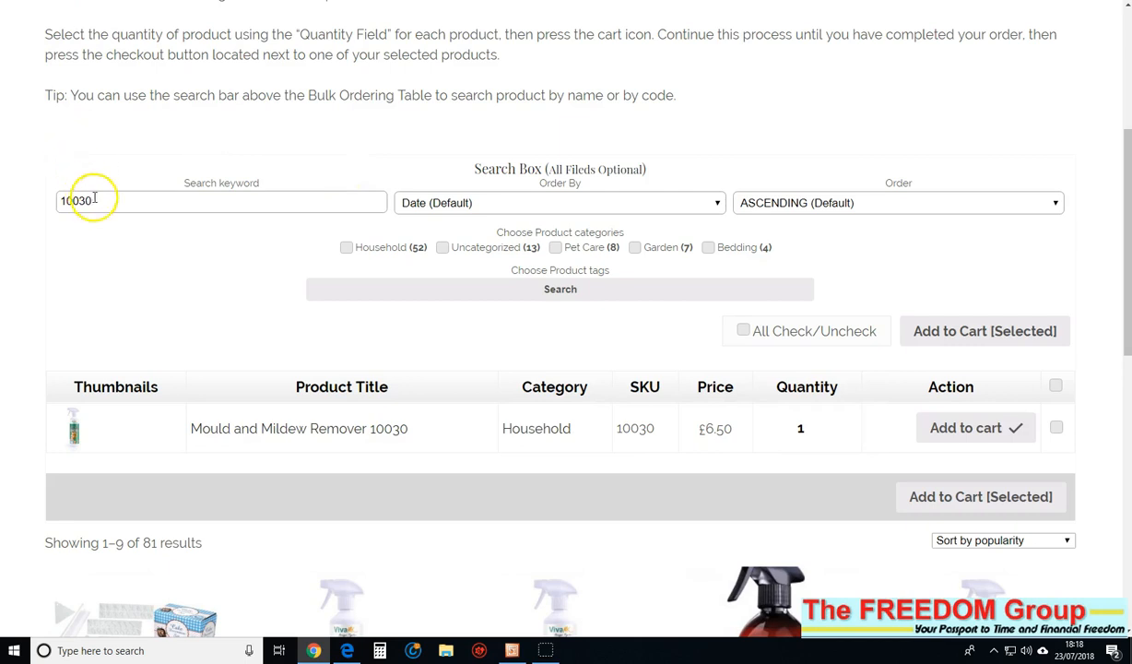
Step: Search SKUs 10031 and 10018, adding Maximum Strength Degreaser and Plughole Unblocker to the cart
double_click(75, 201)
text(10031)
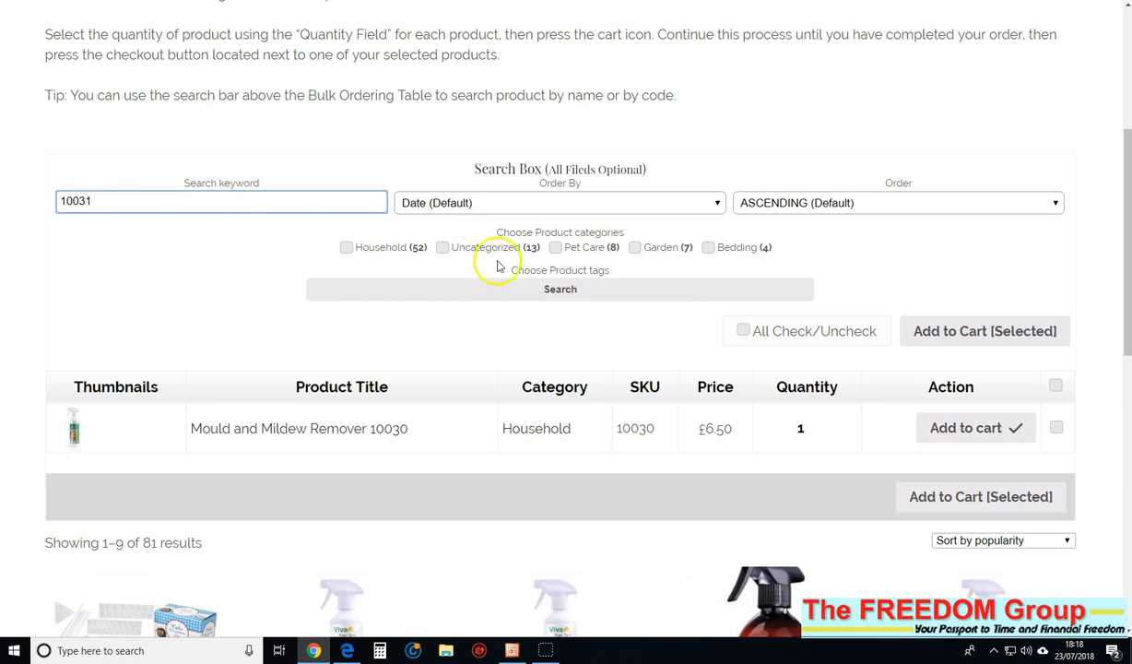
click(559, 288)
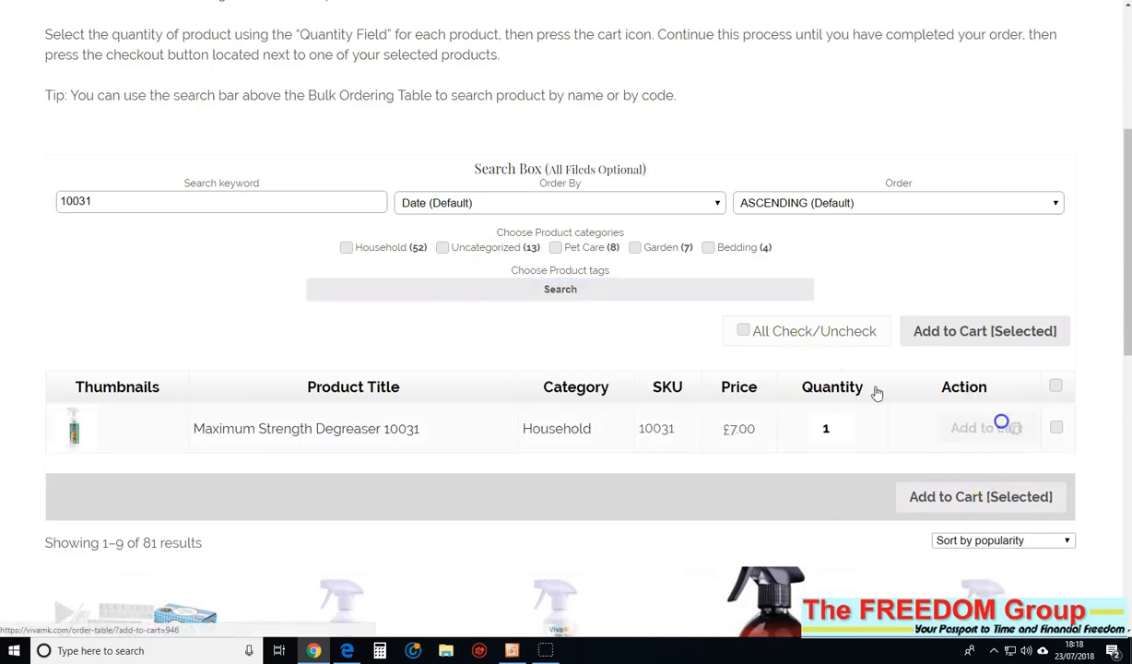
click(985, 427)
text(1001)
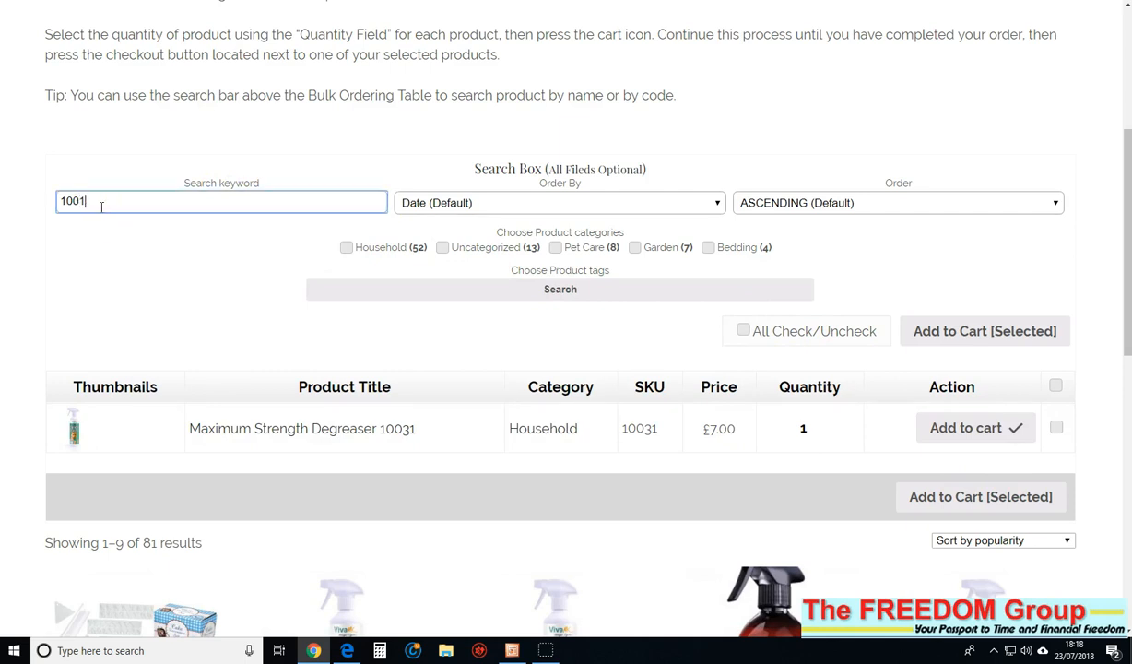
click(559, 288)
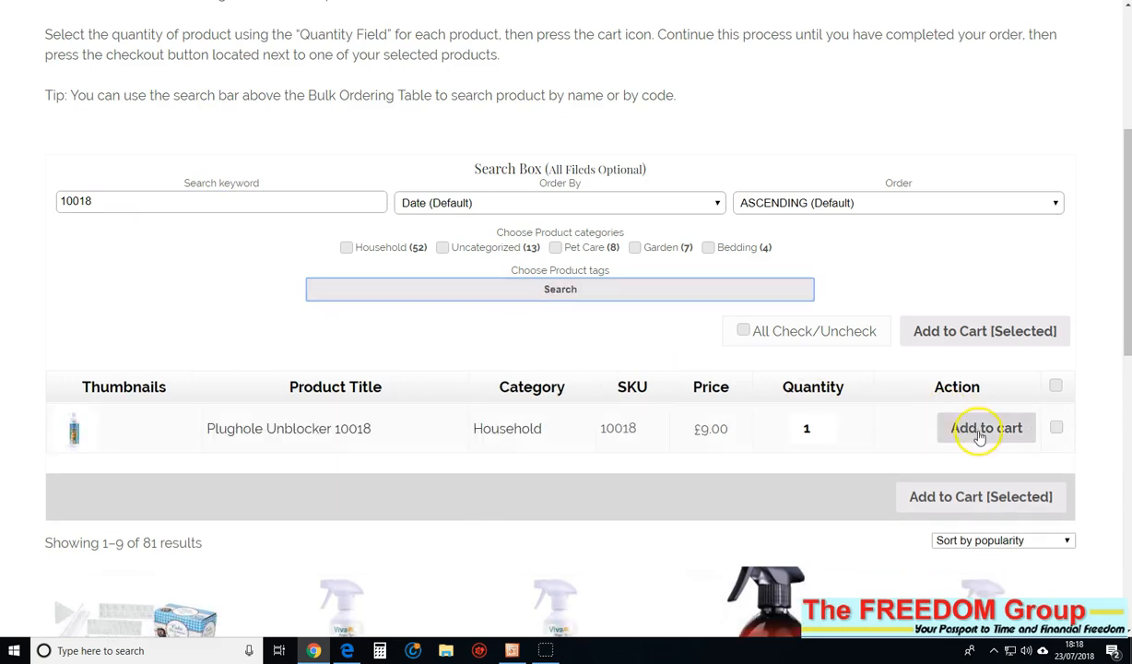
click(986, 427)
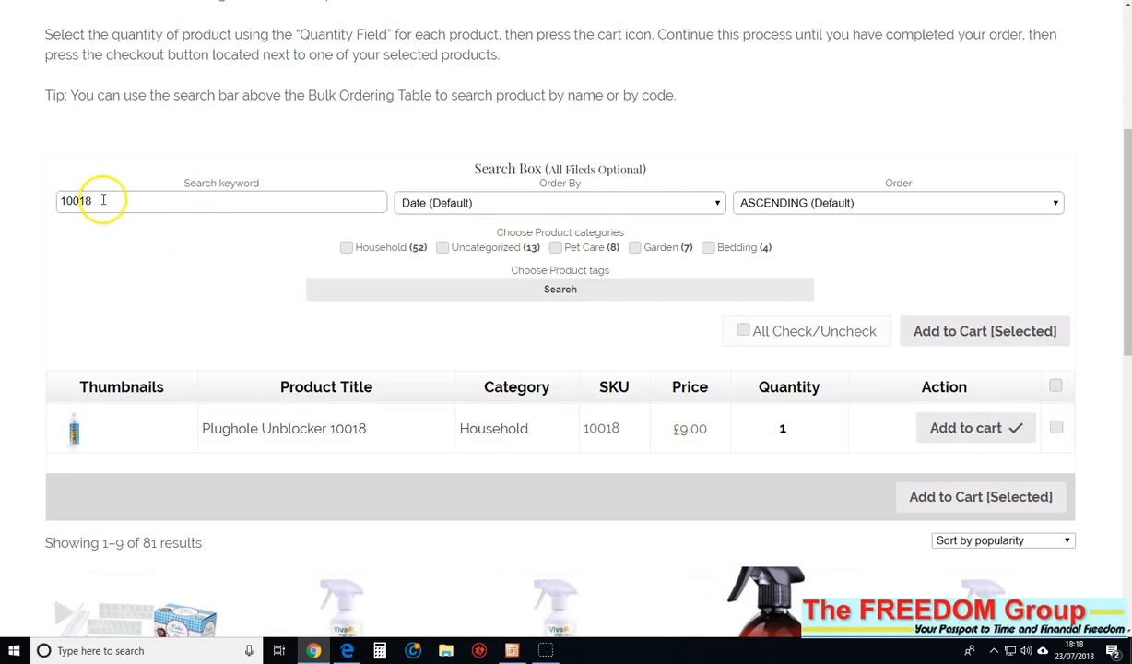
Step: Change the search code to 10006 and add Traditional Window Cleaner to the cart
key(BackSpace)
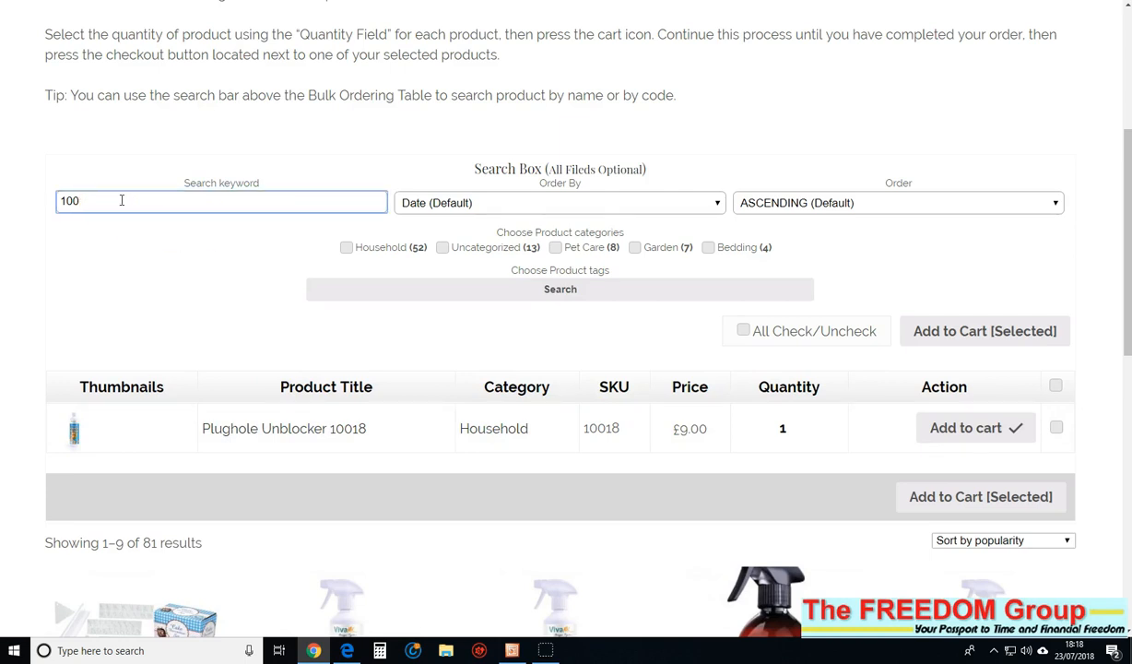
text(0006)
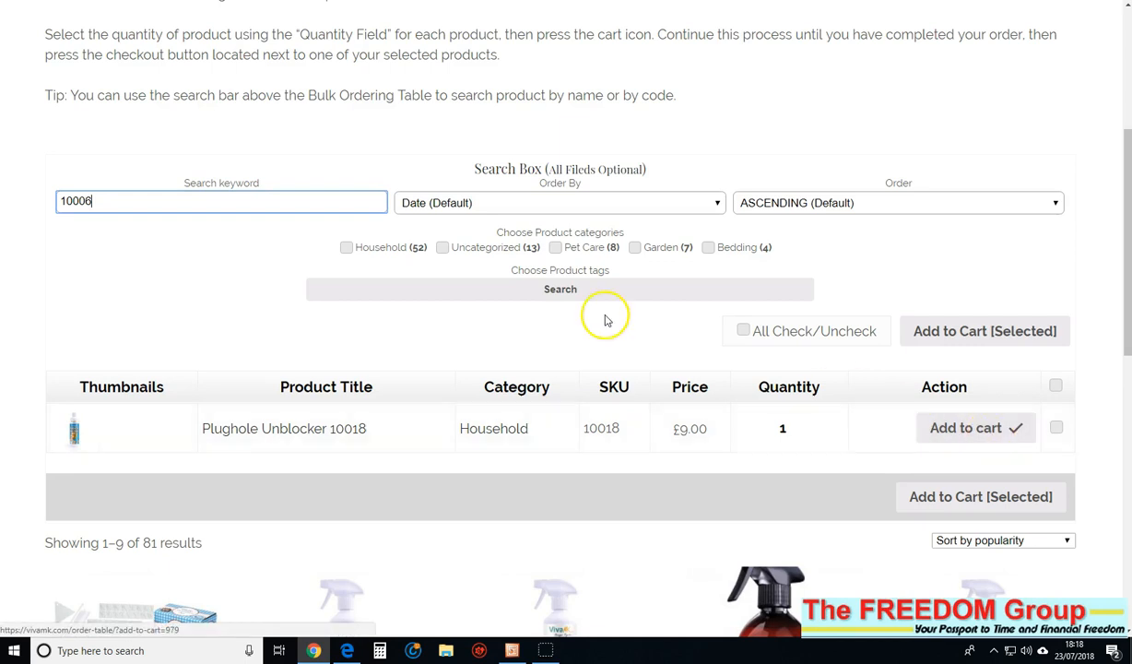
click(559, 288)
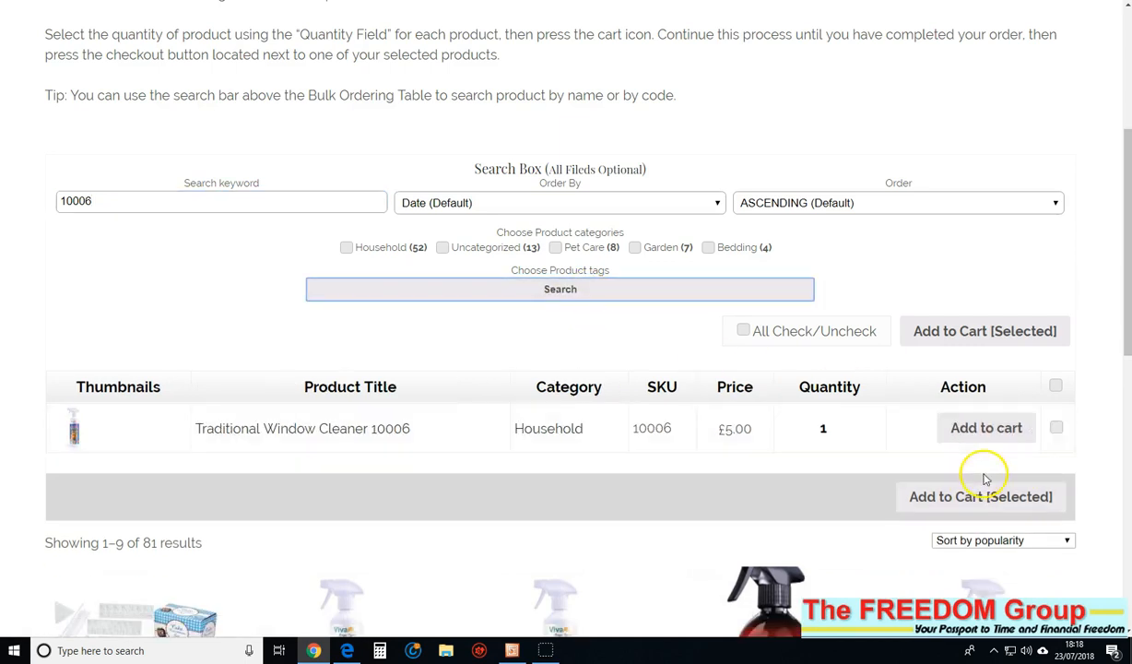
click(985, 426)
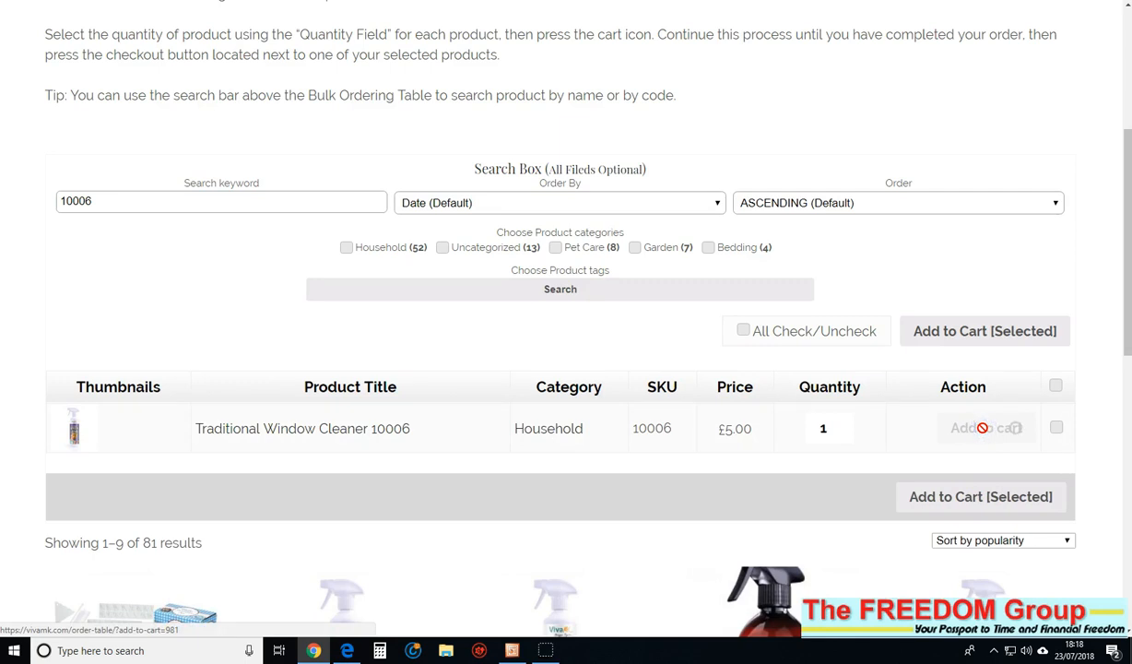
click(985, 427)
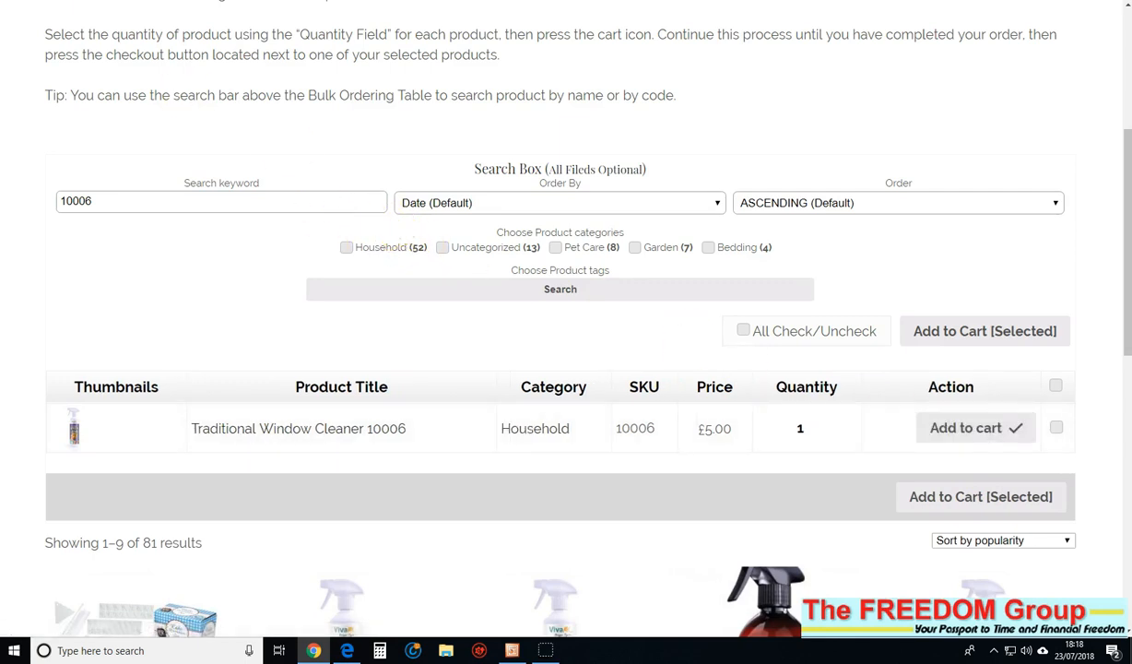
scroll(up, 3)
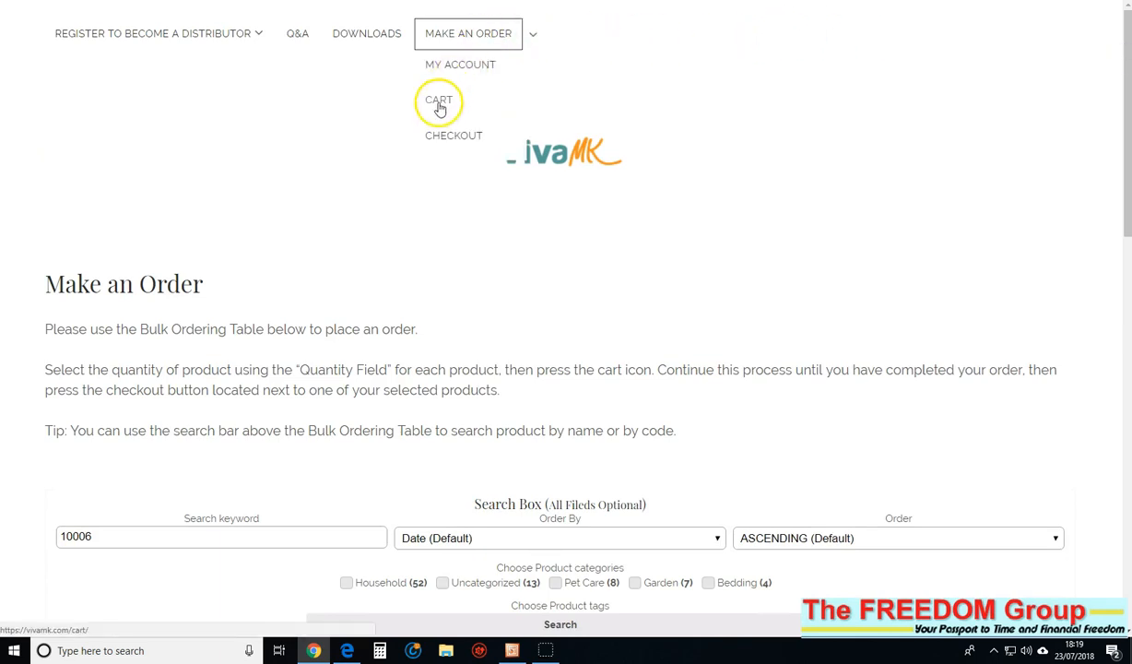
Step: Open the Cart page and begin changing quantities: Wipe Out to 5, Silicone Wraps to 2
click(438, 100)
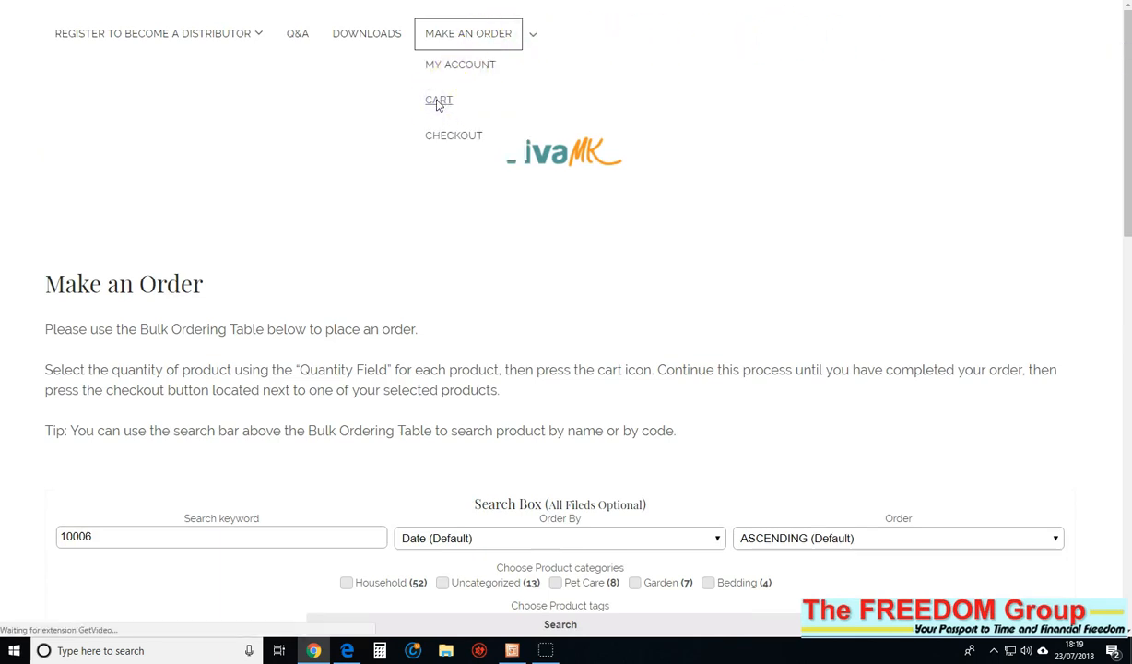
click(439, 99)
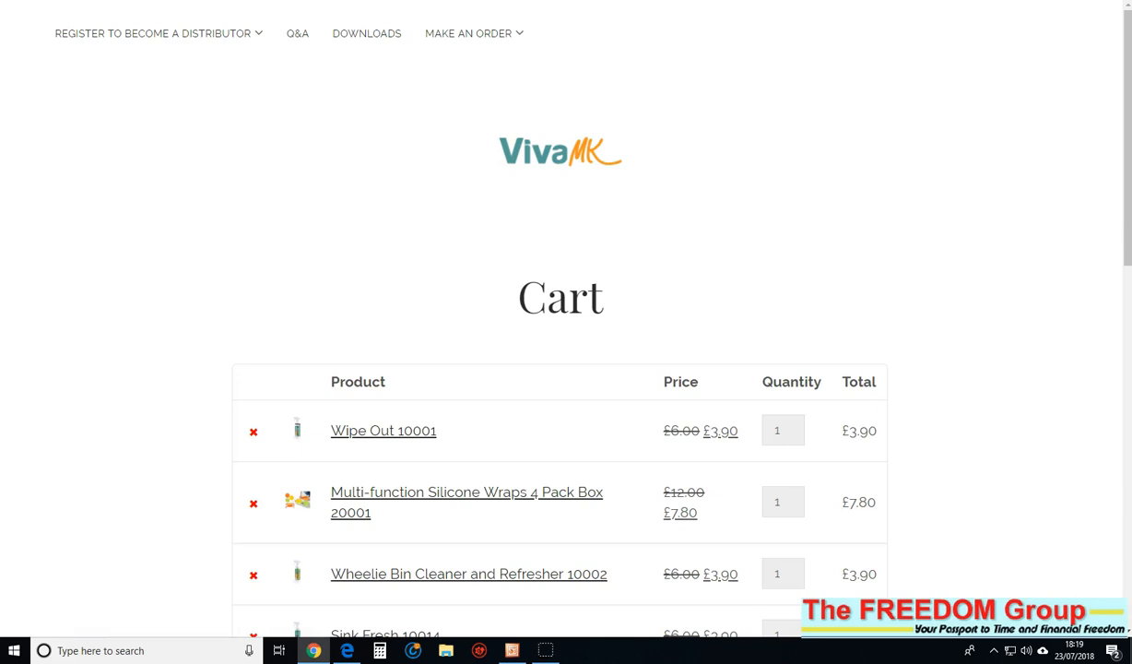
scroll(down, 3)
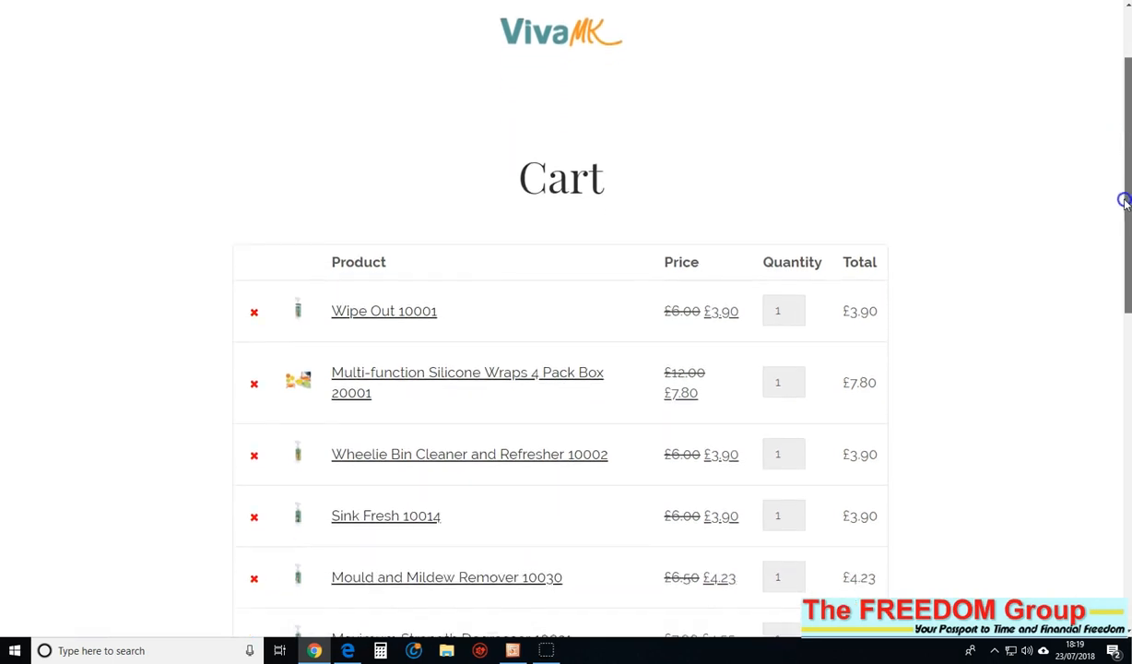
scroll(down, 3)
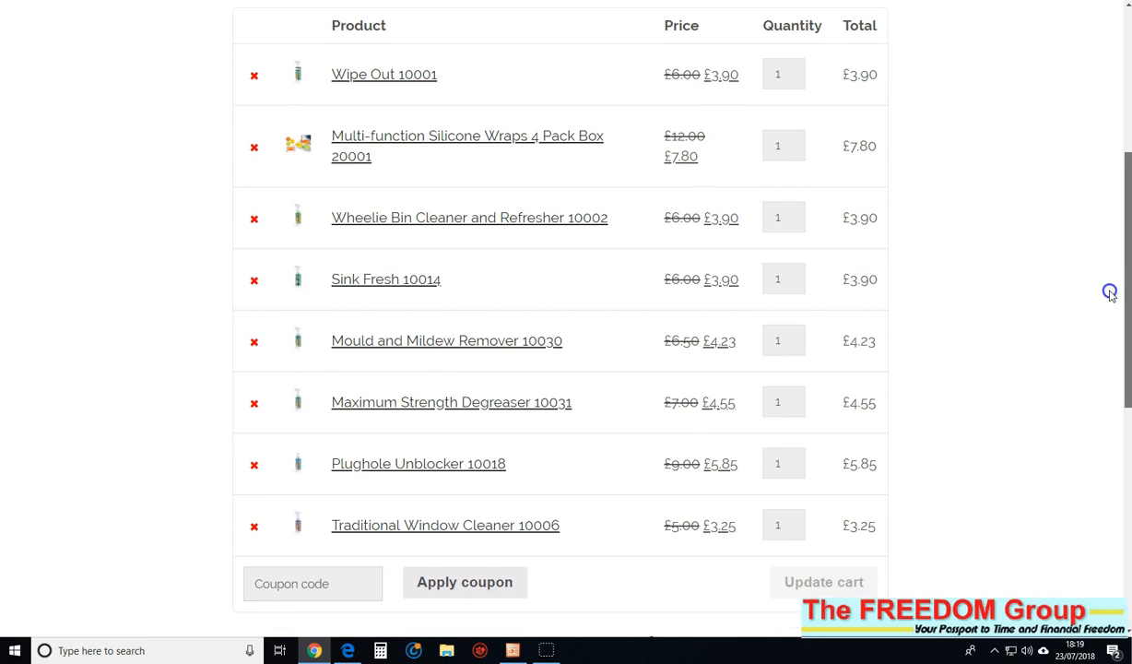
mouse_move(1086, 386)
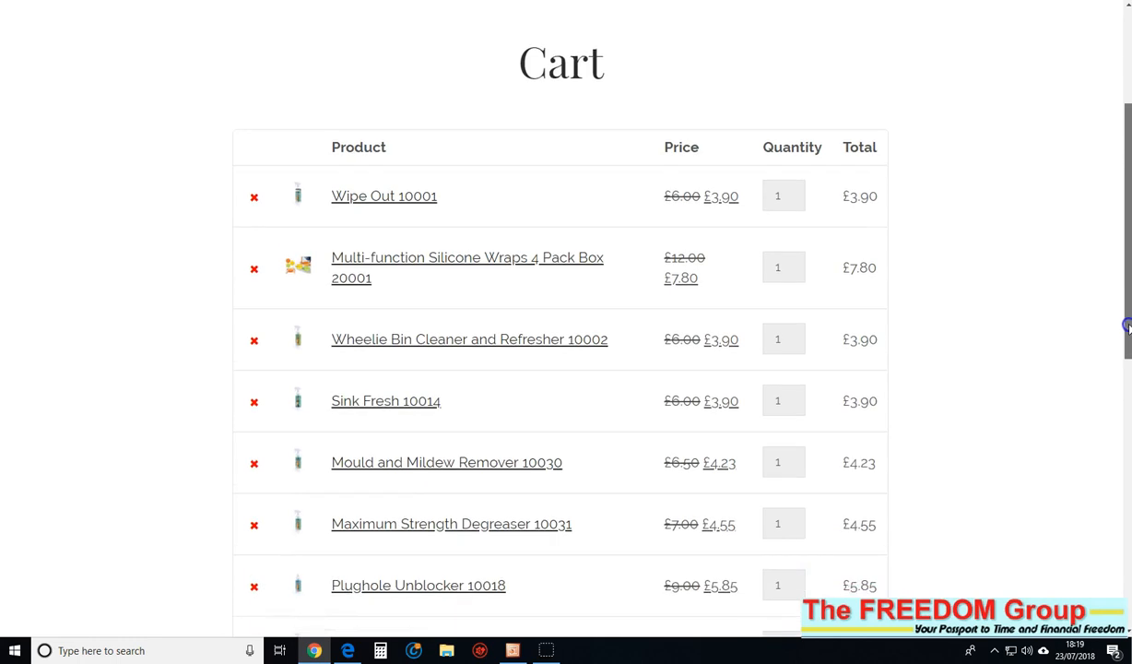
scroll(down, 3)
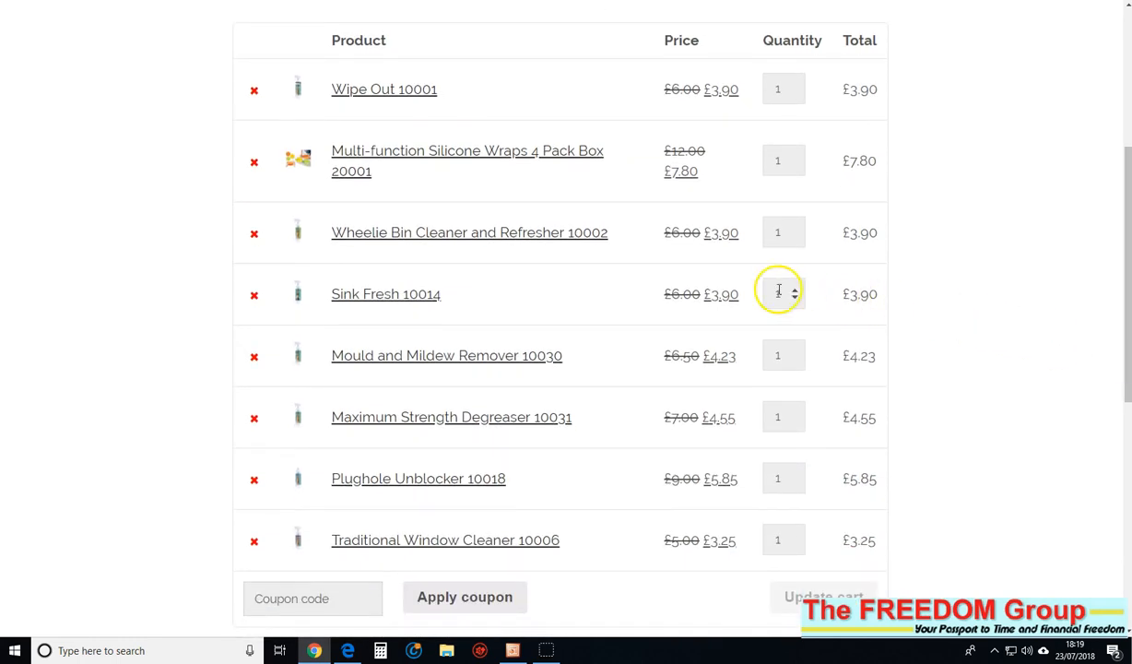
mouse_move(939, 326)
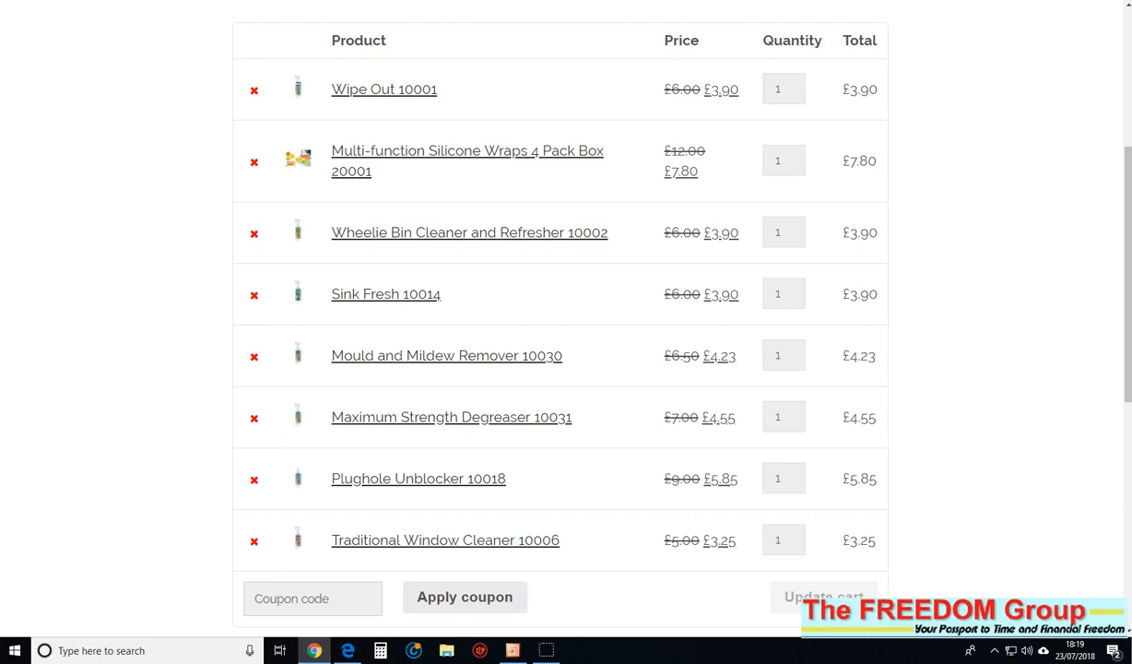
click(823, 596)
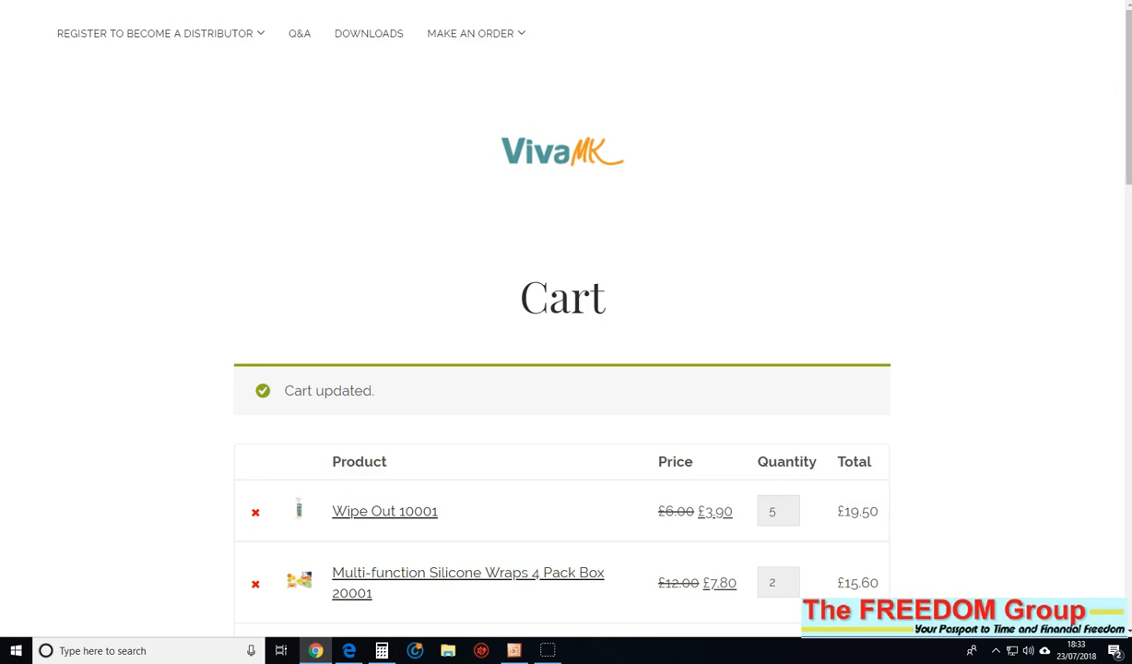
scroll(down, 3)
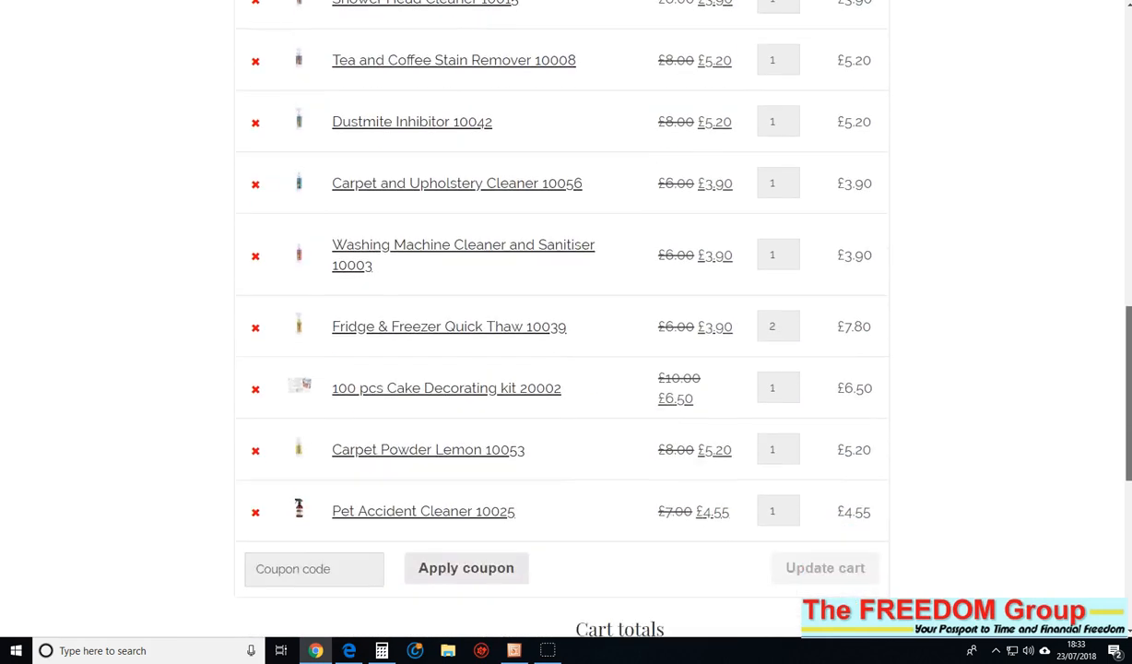
scroll(down, 3)
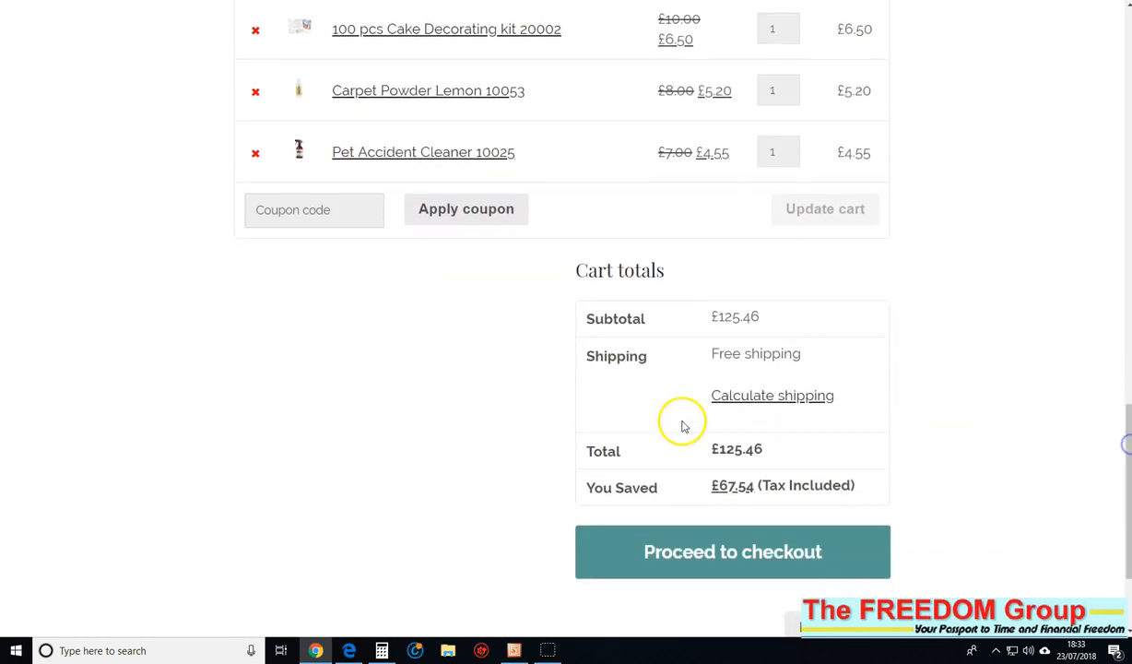
mouse_move(737, 322)
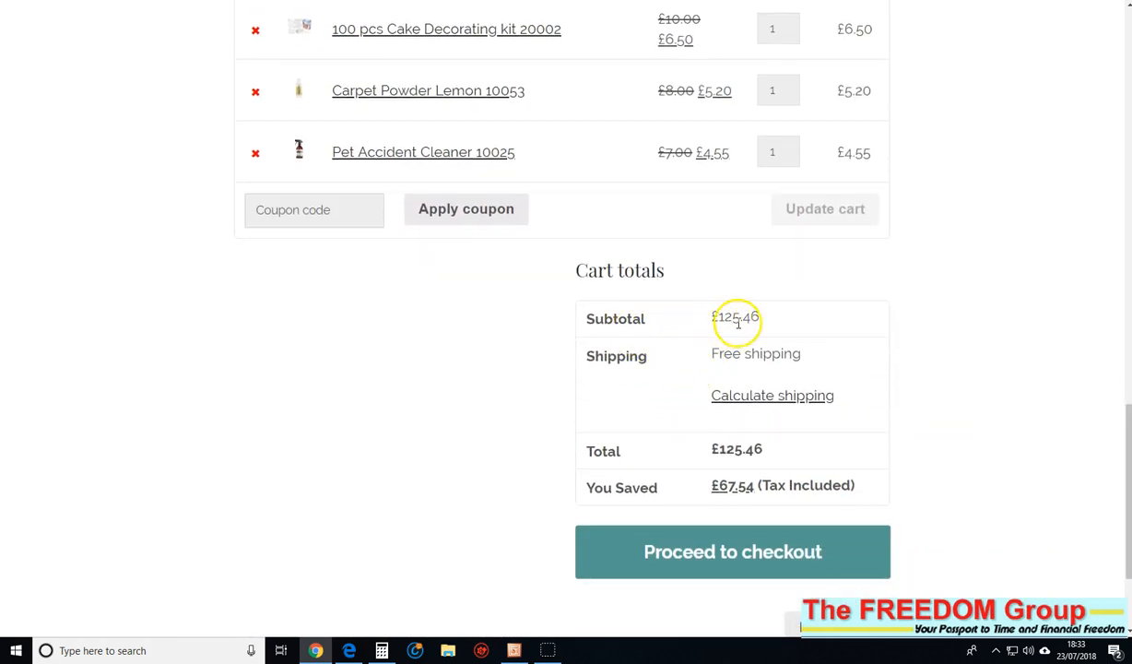
mouse_move(723, 366)
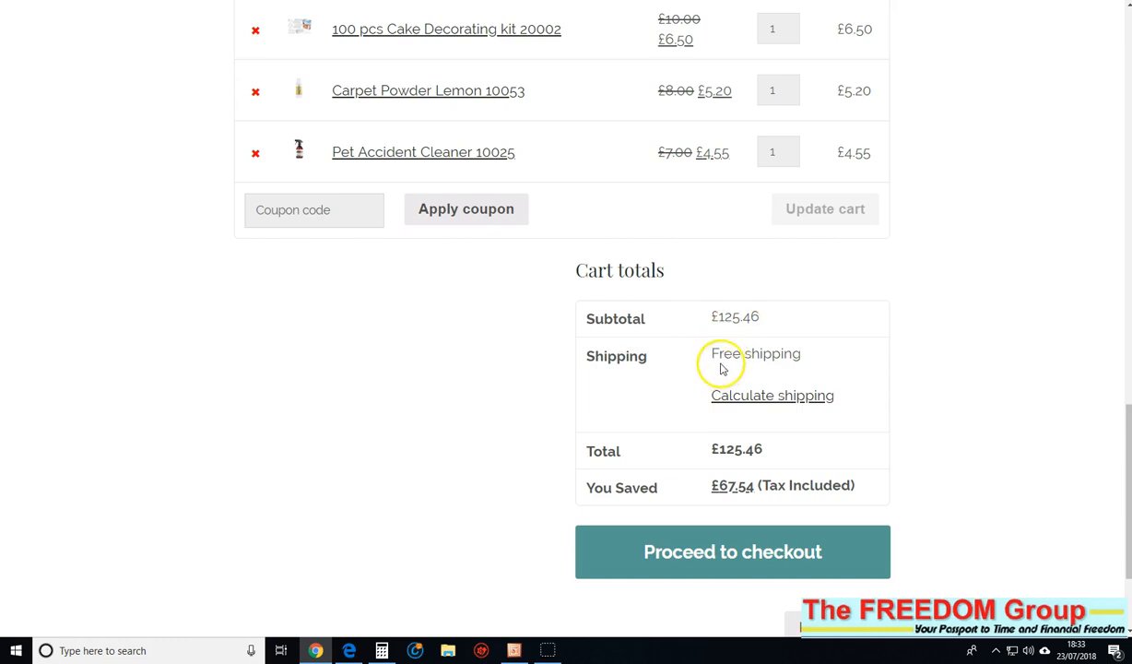
mouse_move(710, 367)
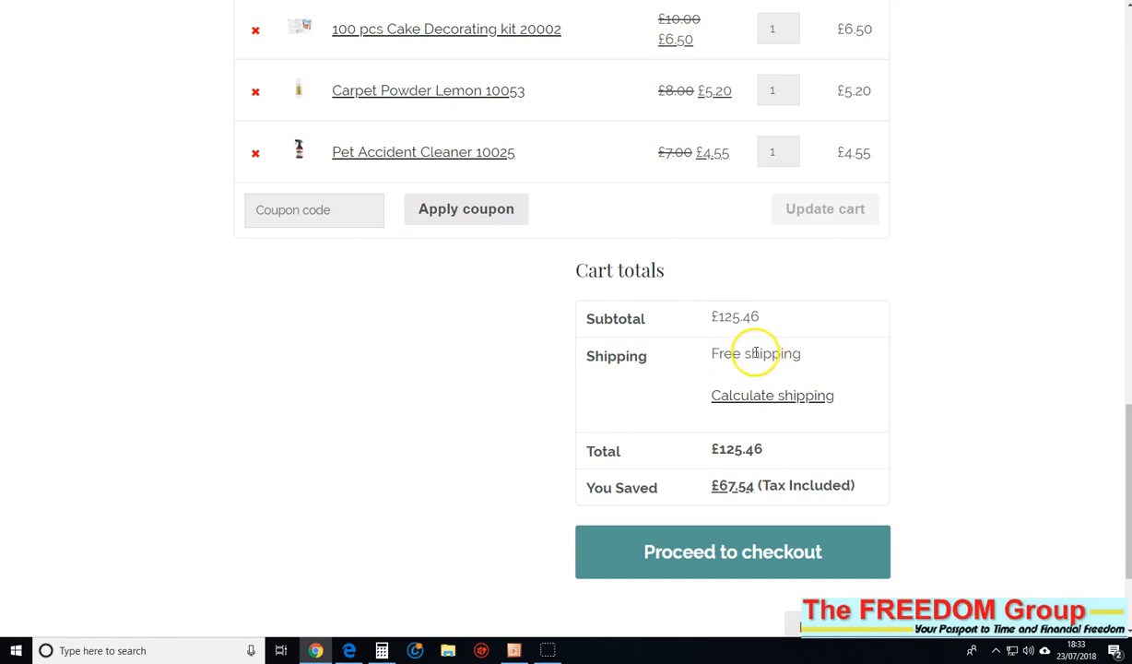
mouse_move(685, 479)
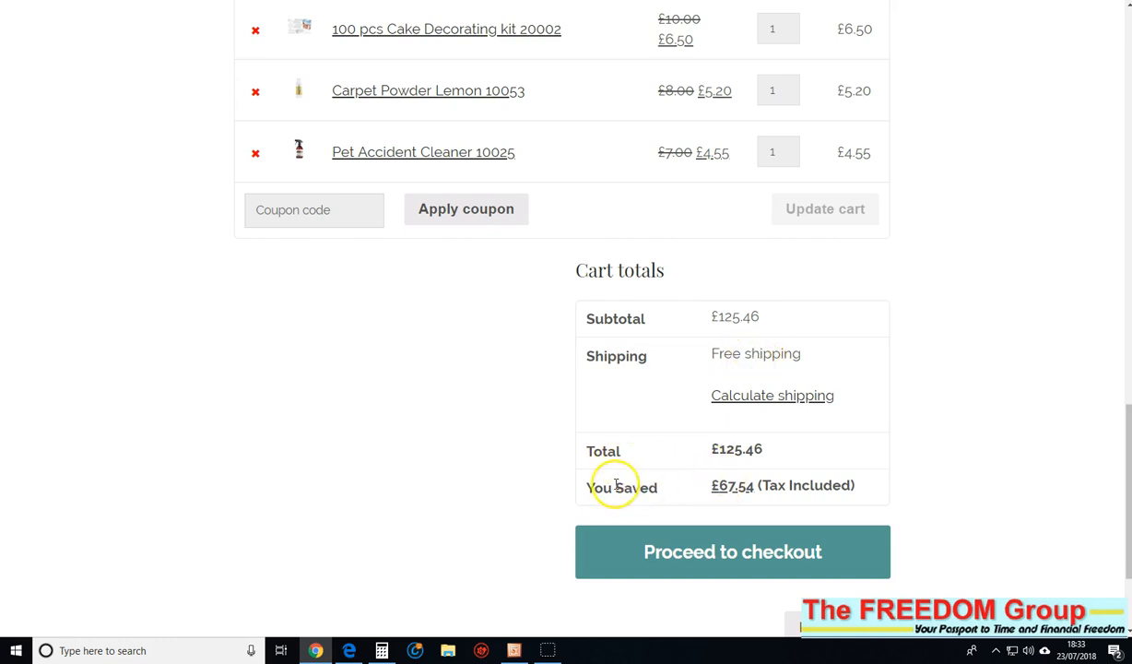
mouse_move(594, 487)
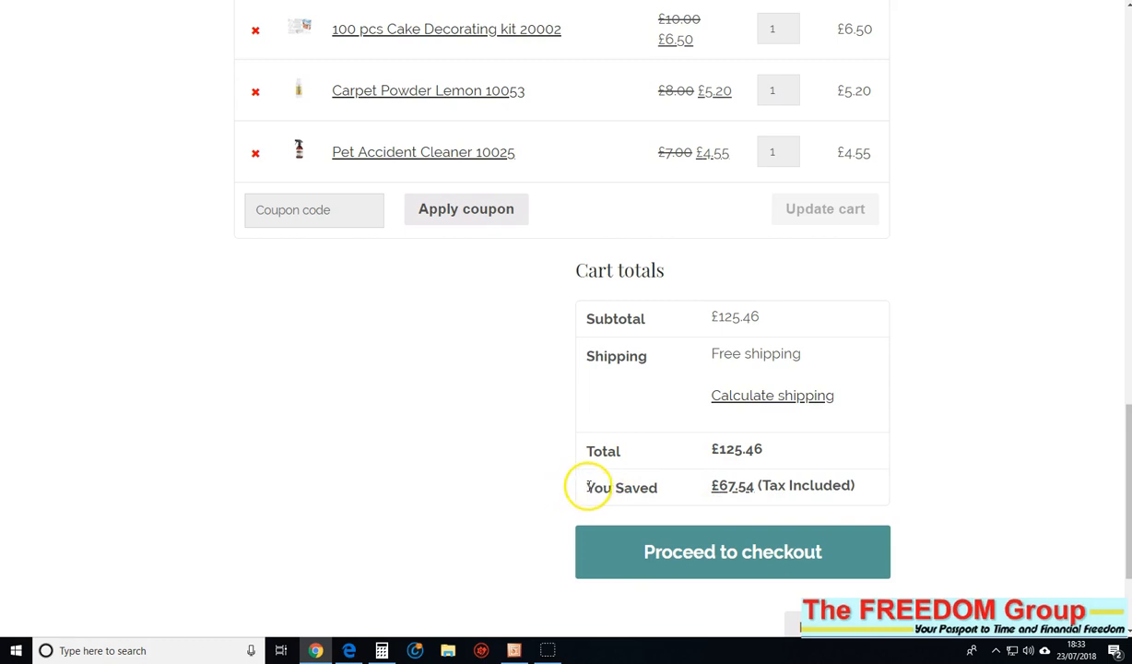
mouse_move(673, 488)
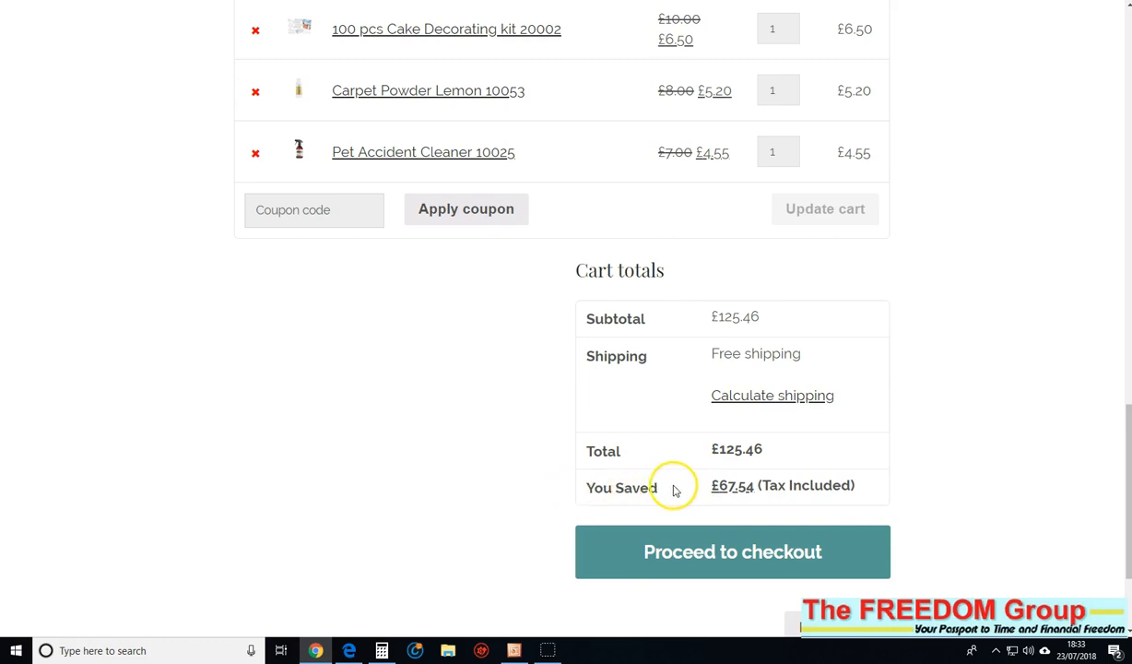
mouse_move(608, 474)
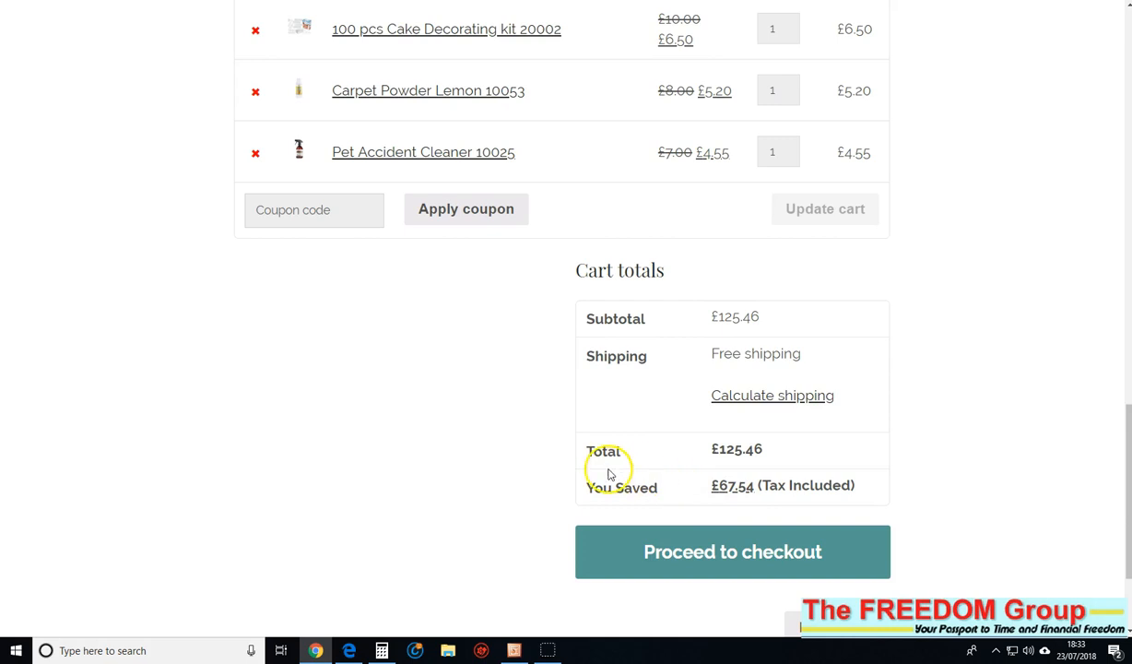
mouse_move(908, 347)
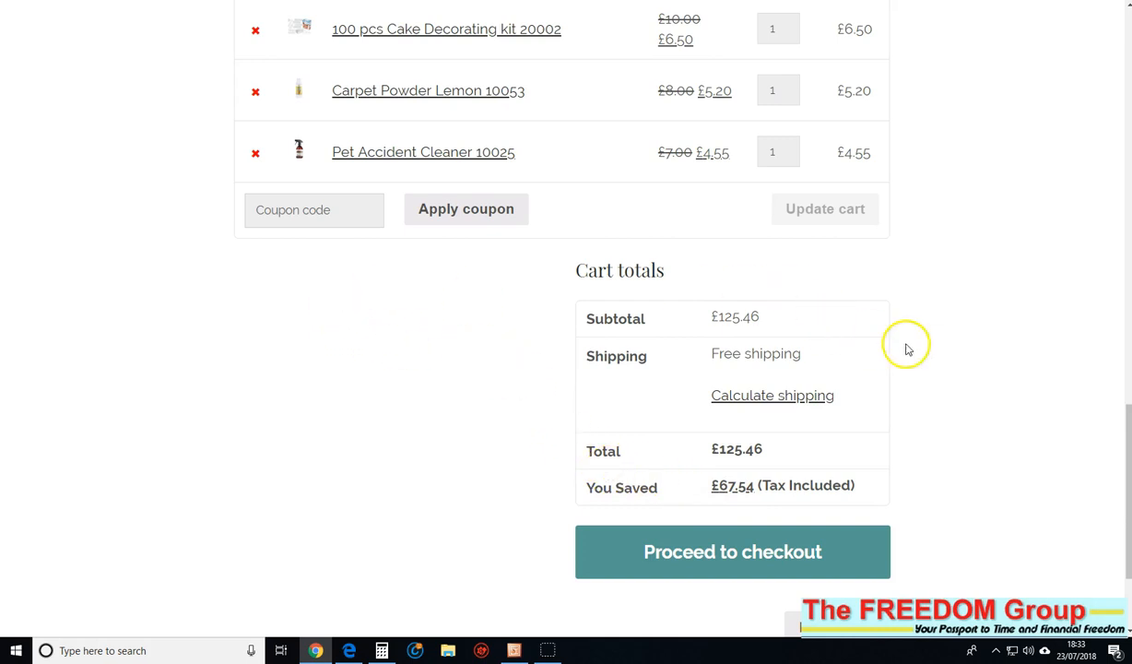
mouse_move(912, 507)
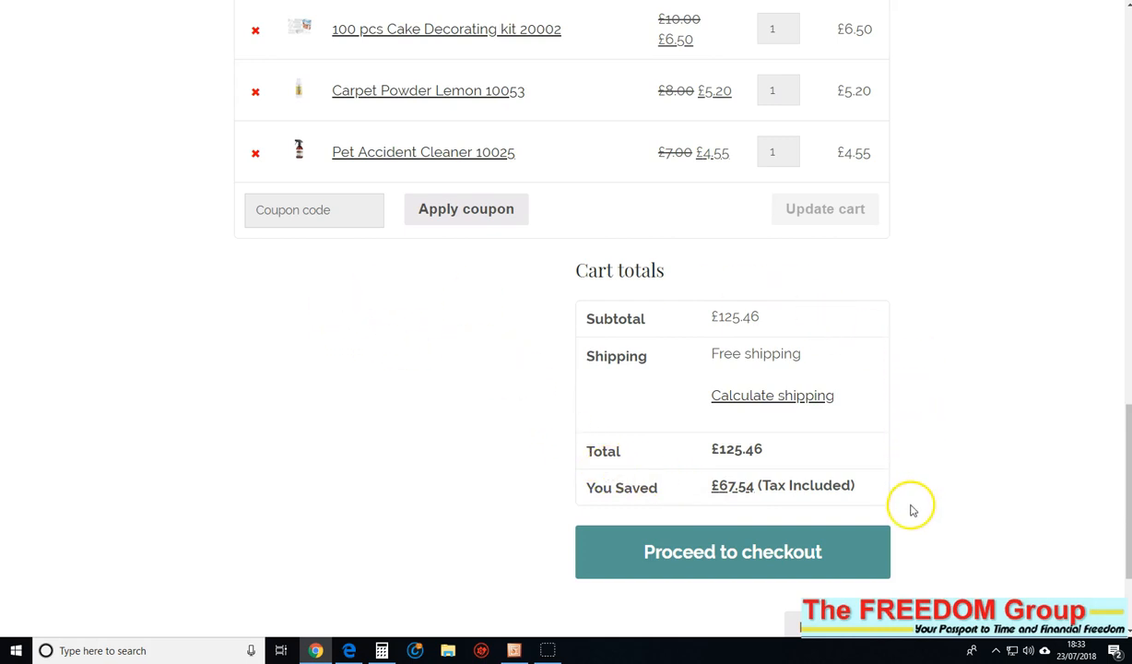
mouse_move(834, 441)
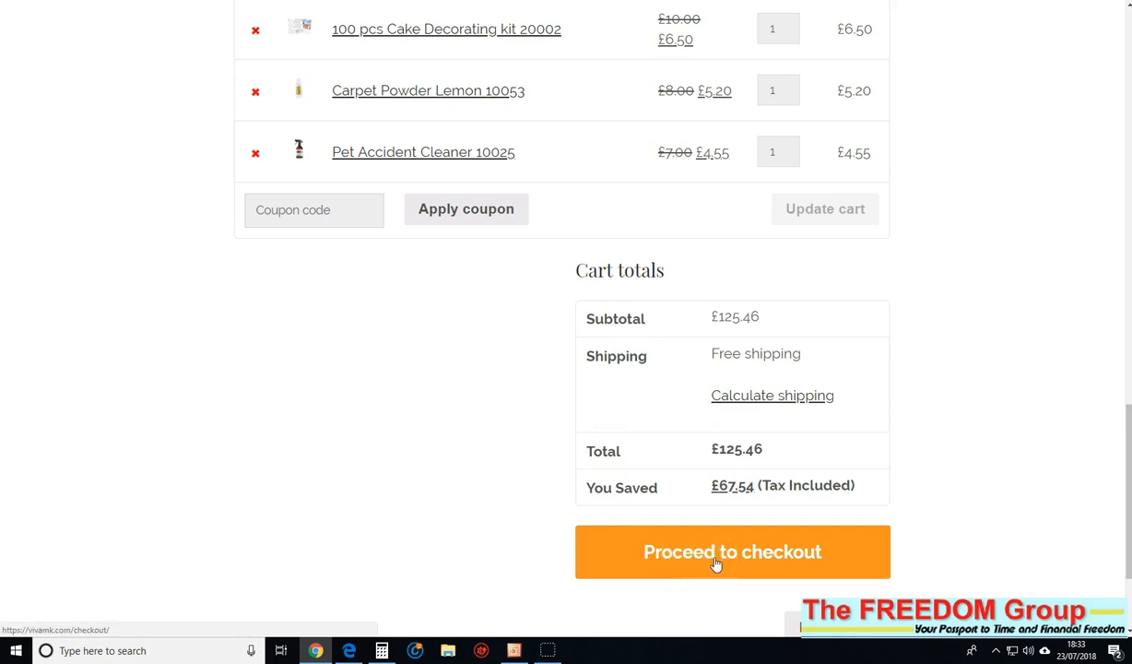
click(731, 551)
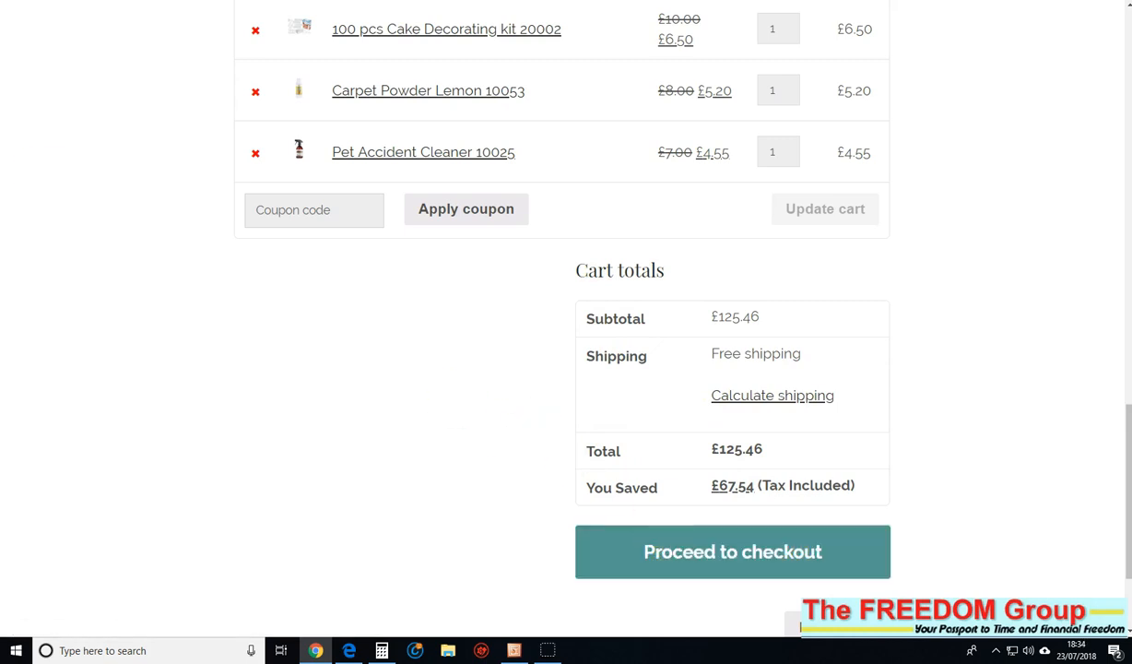